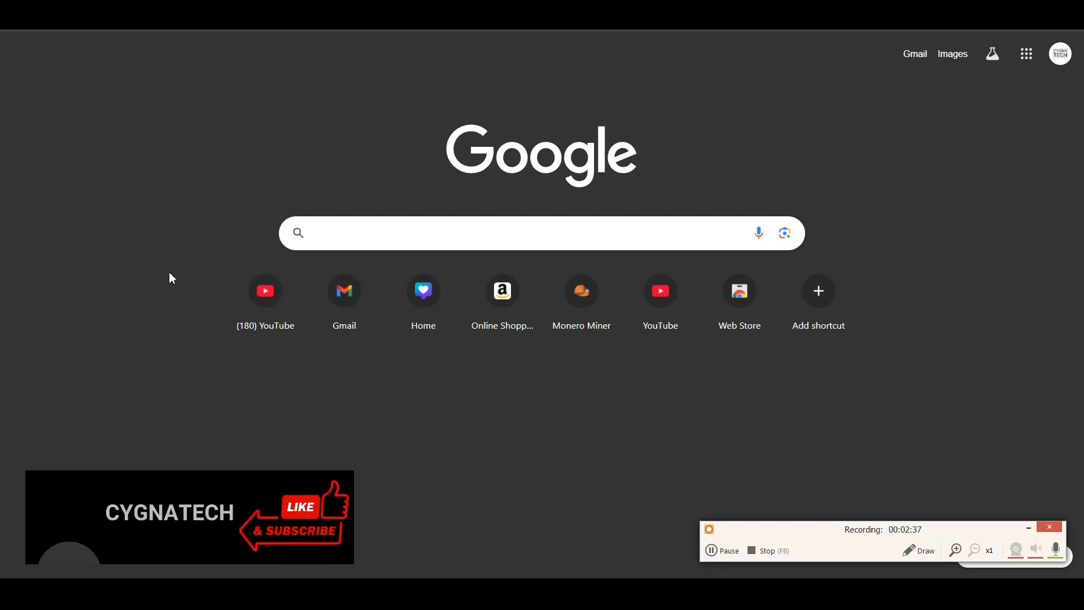
Search Google for 'telegram'
{"action": "left_click", "coordinate": [483, 233]}
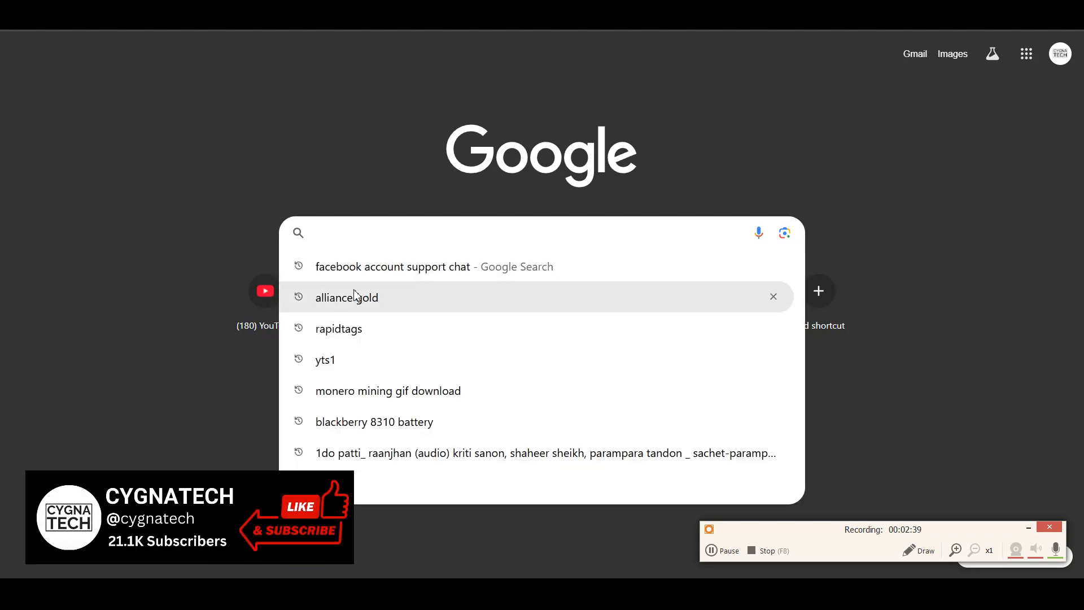
{"action": "type", "text": "tel"}
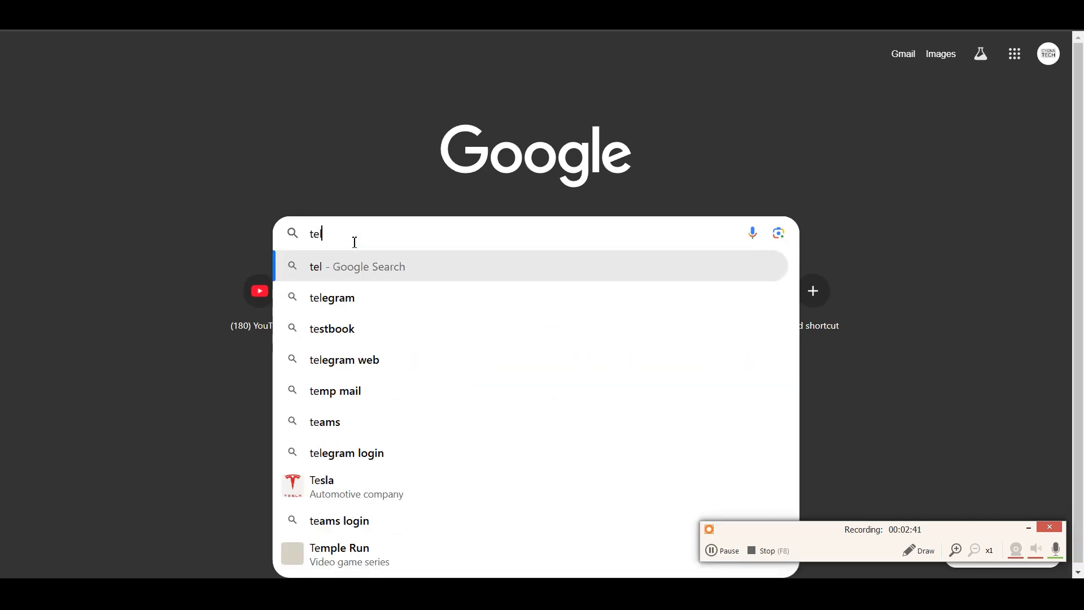
{"action": "left_click", "coordinate": [332, 298]}
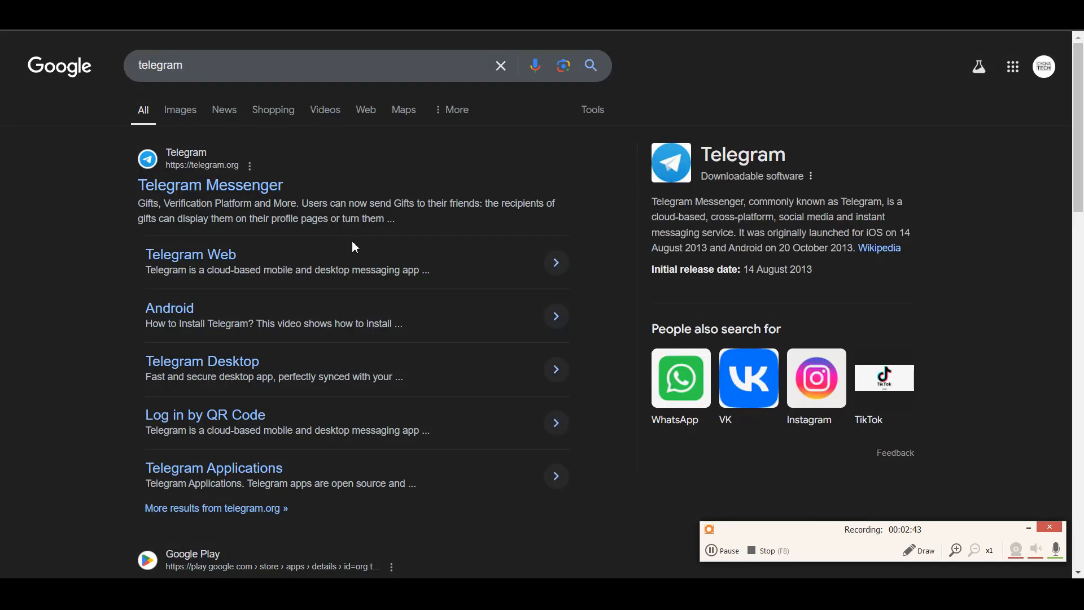
{"action": "scroll", "scroll_direction": "down", "scroll_amount": 3}
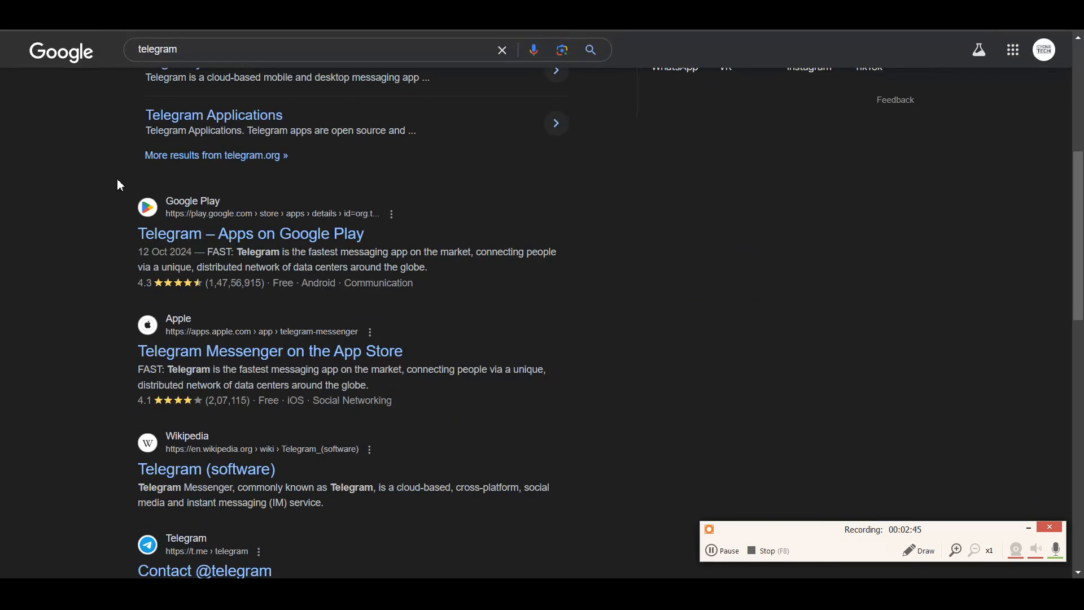
{"action": "scroll", "scroll_direction": "up", "scroll_amount": 3}
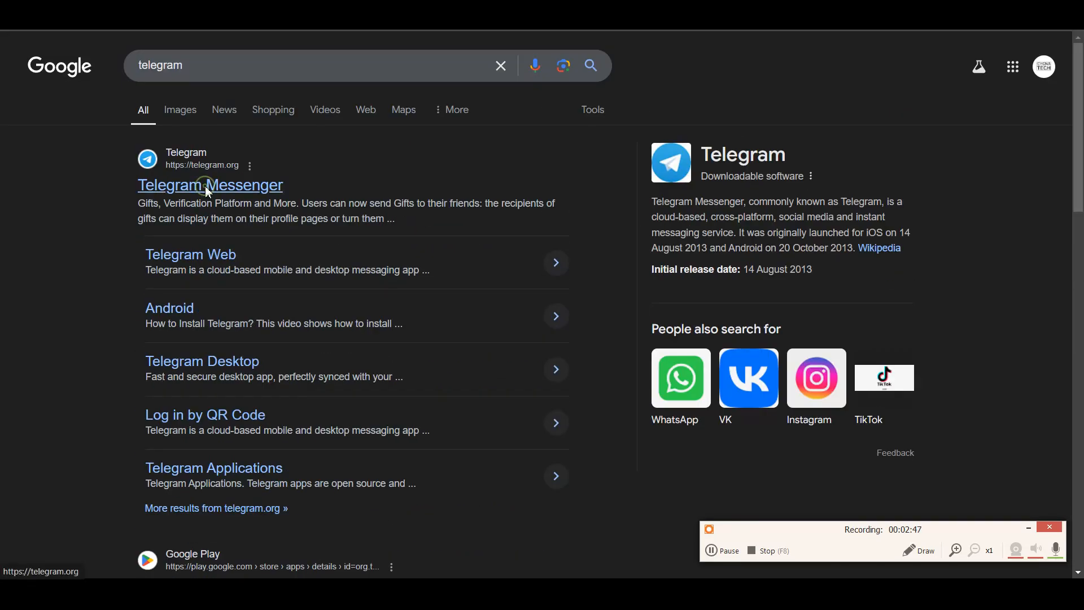
Open telegram.org and follow the footer's Web-browser link under Desktop Apps
{"action": "left_click", "coordinate": [210, 185]}
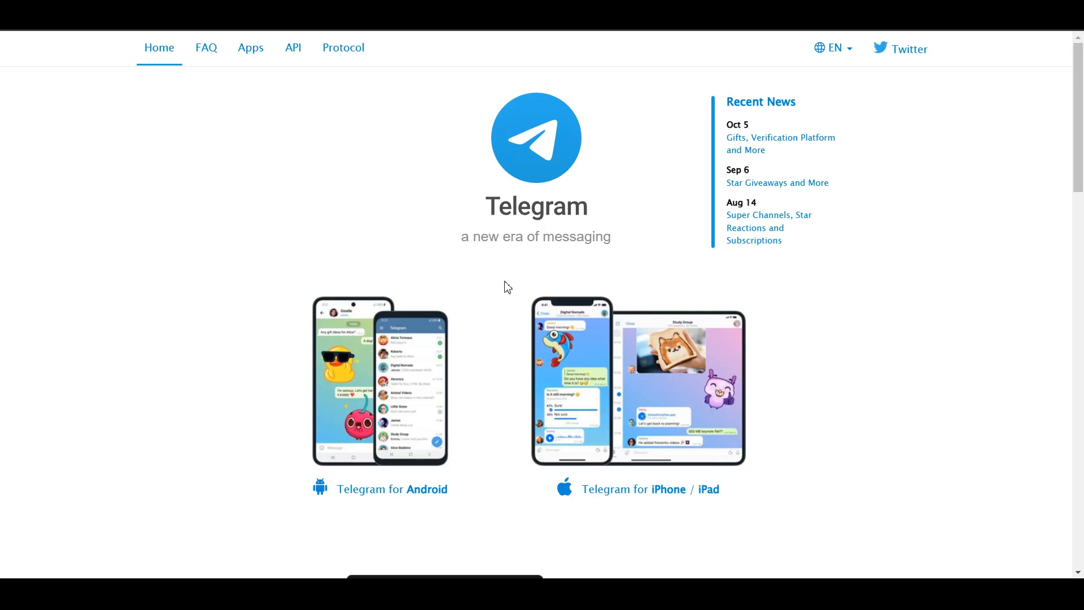
{"action": "scroll", "scroll_direction": "down", "scroll_amount": 3}
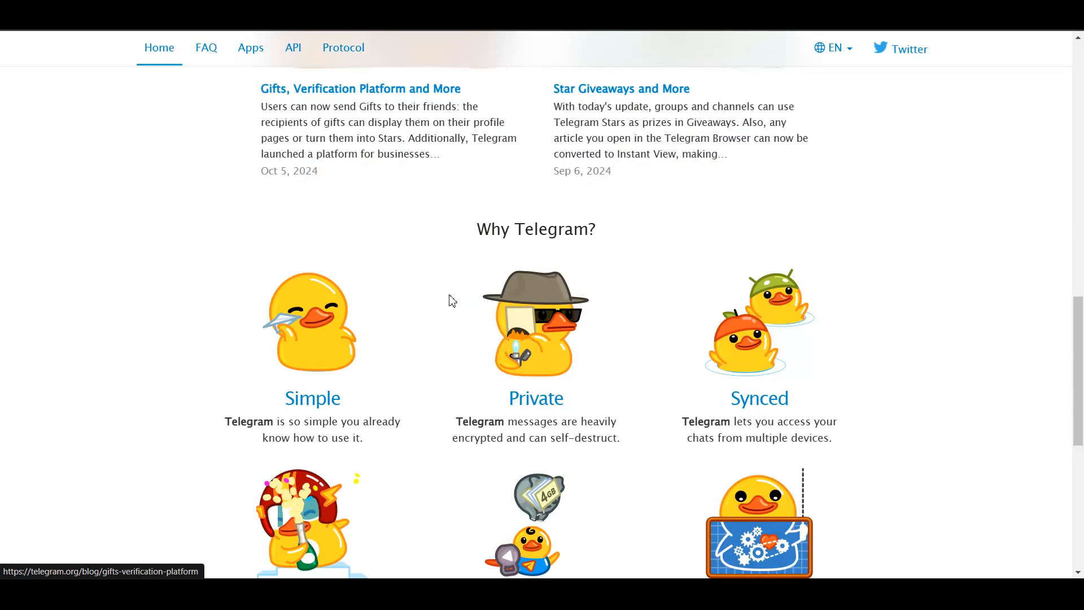
{"action": "scroll", "scroll_direction": "down", "scroll_amount": 3}
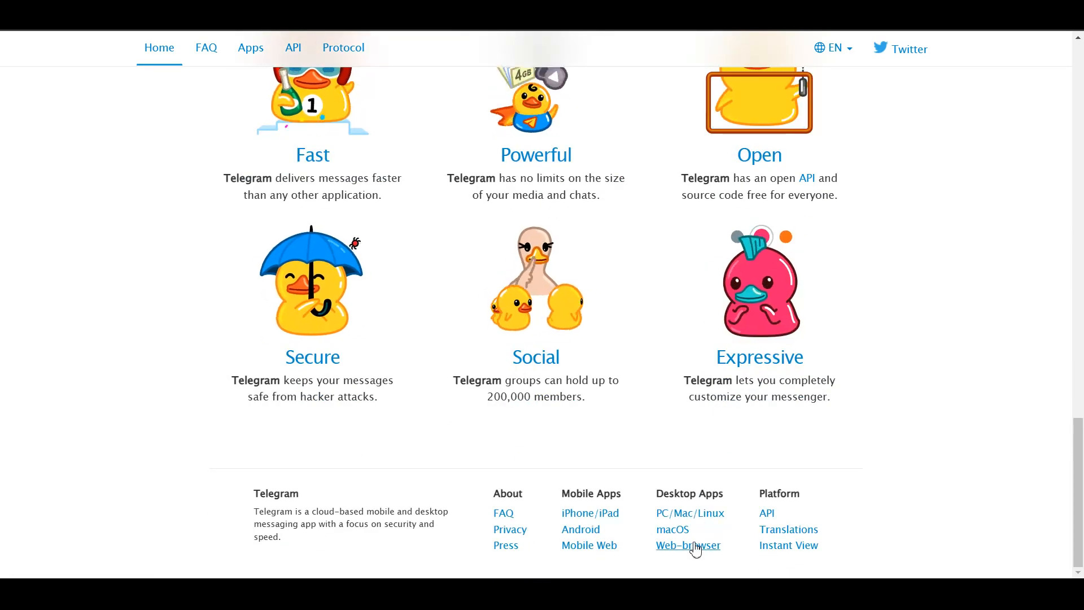
{"action": "left_click", "coordinate": [687, 545]}
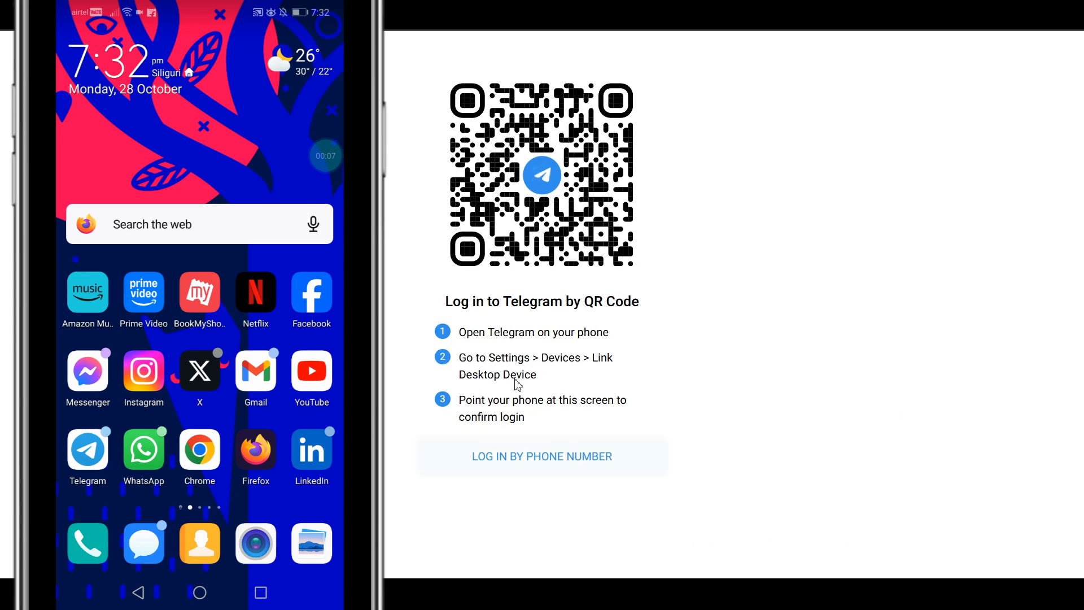
{"action": "mouse_move", "coordinate": [502, 425]}
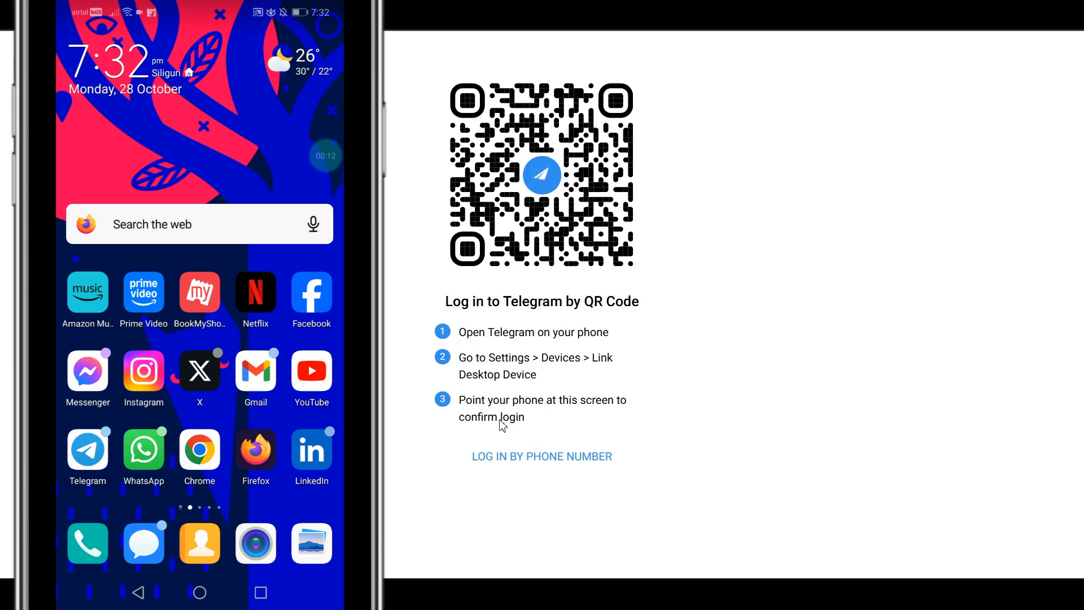
Launch Telegram on the phone and open Settings from the hamburger menu
{"action": "left_click", "coordinate": [87, 452]}
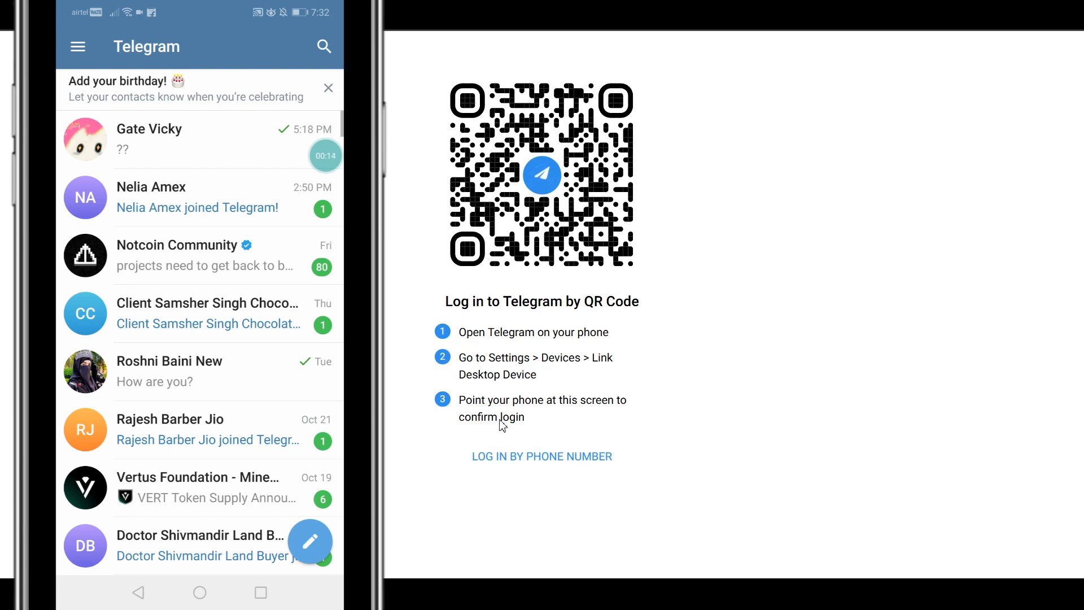
{"action": "left_click", "coordinate": [77, 46]}
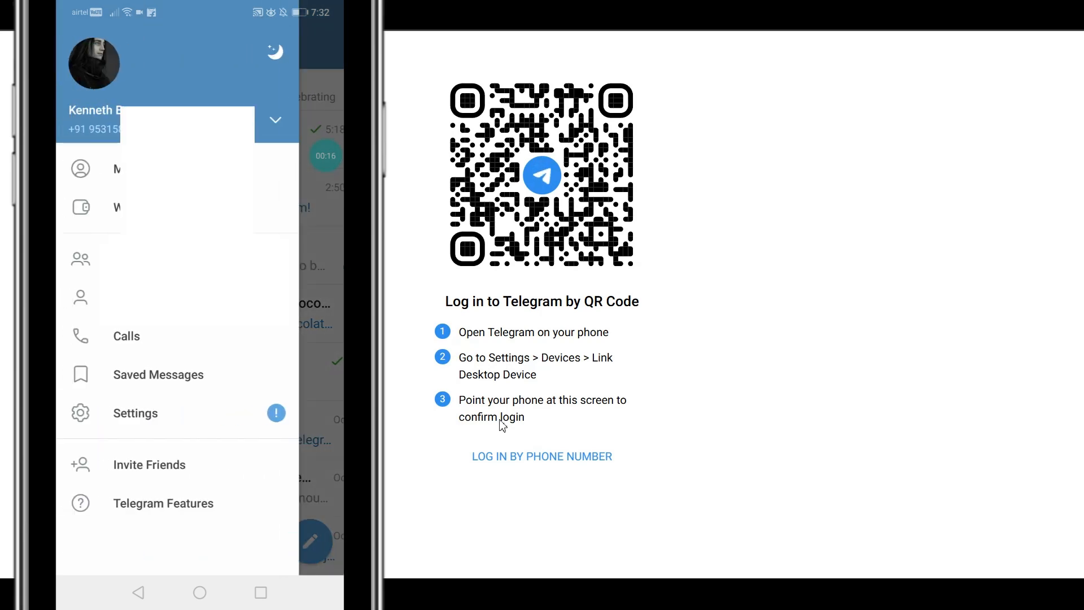
{"action": "left_click", "coordinate": [135, 412]}
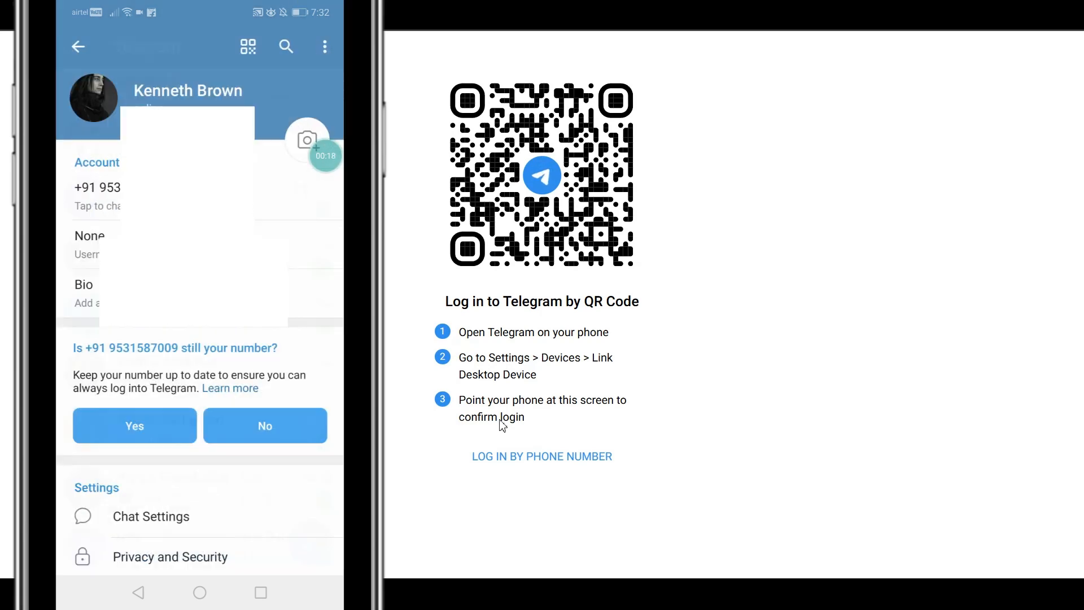